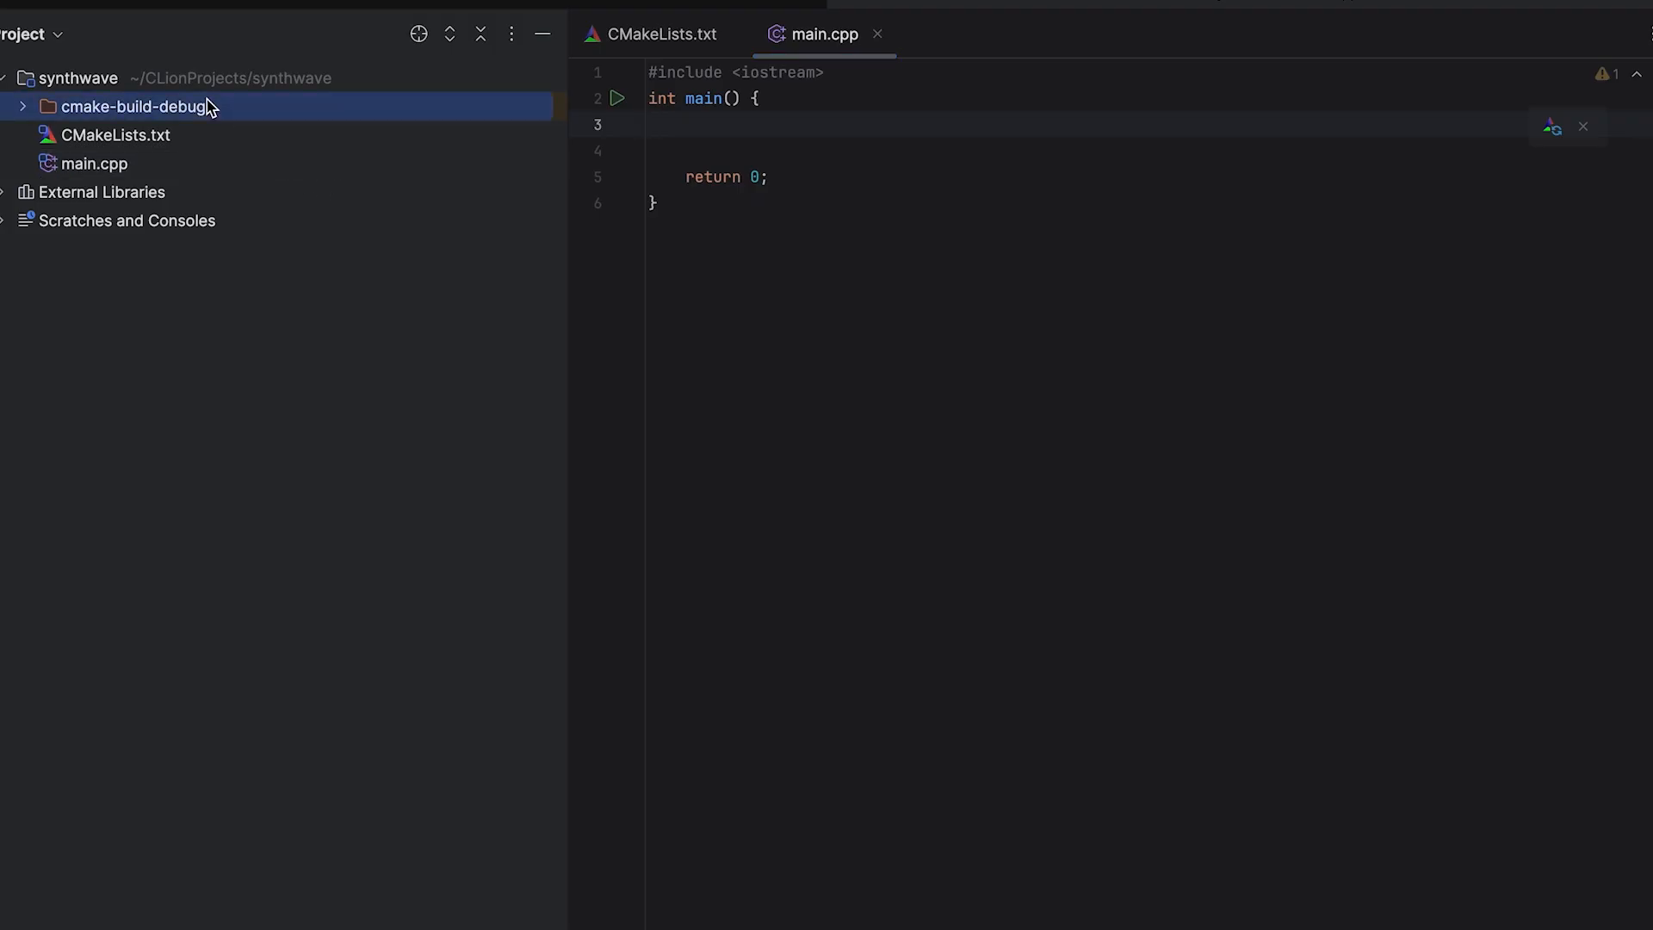
# - Set up the Window class in render.h/render.cpp and loop a 600×600 Window in main.cpp
pyautogui.click(80, 78)
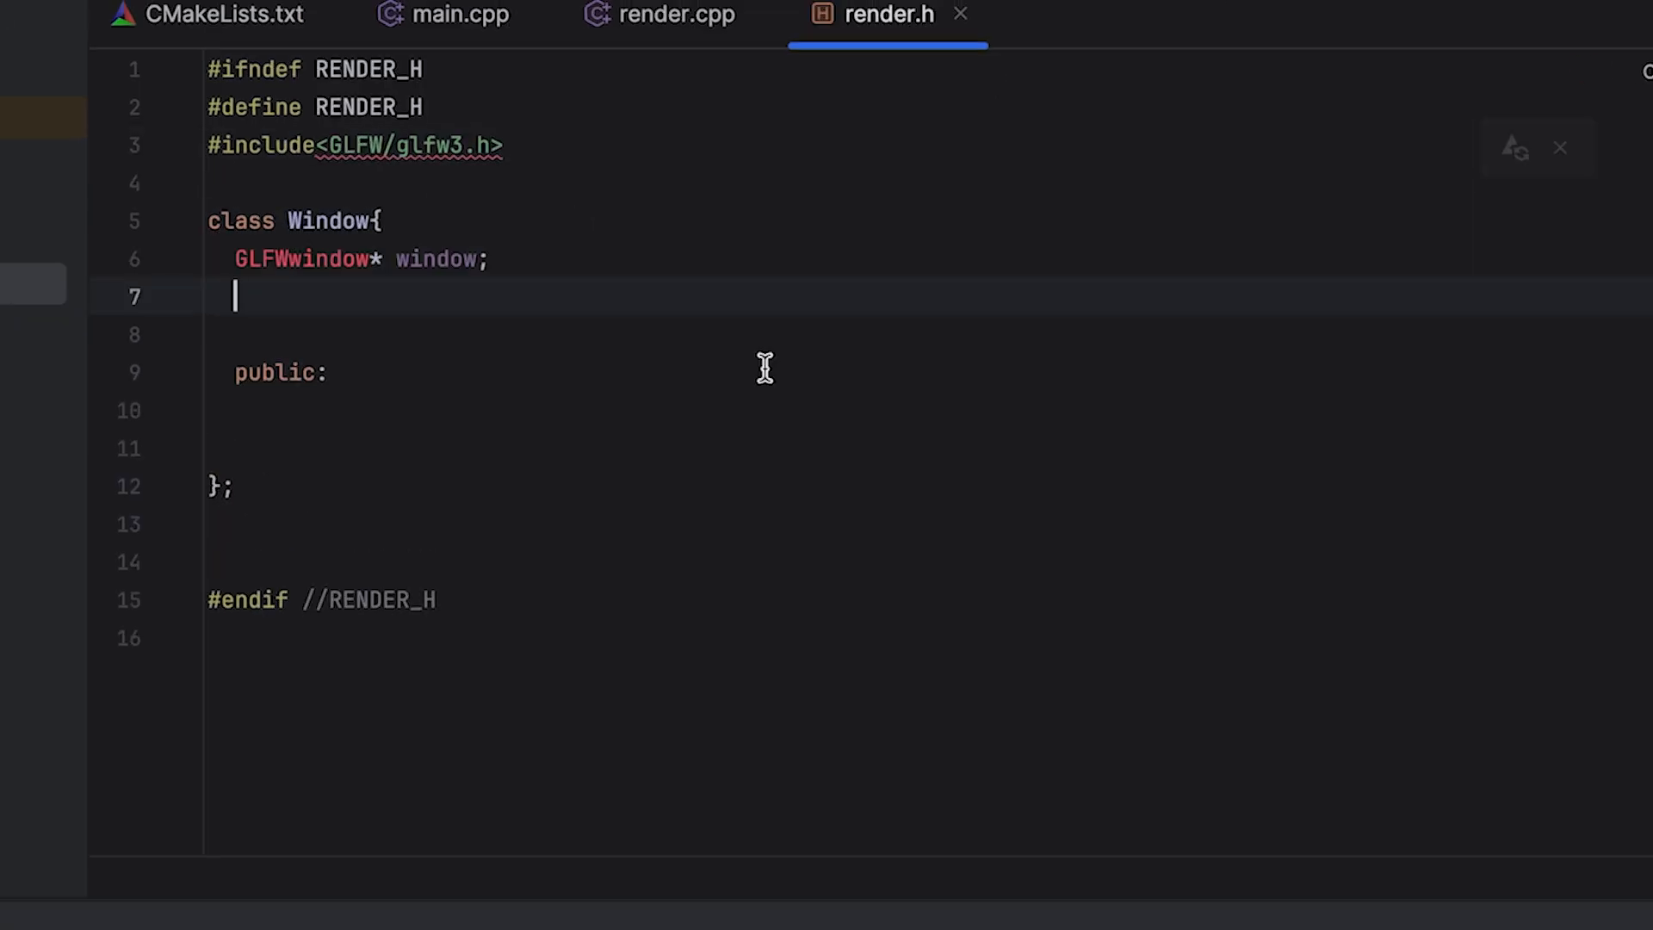
pyautogui.click(672, 14)
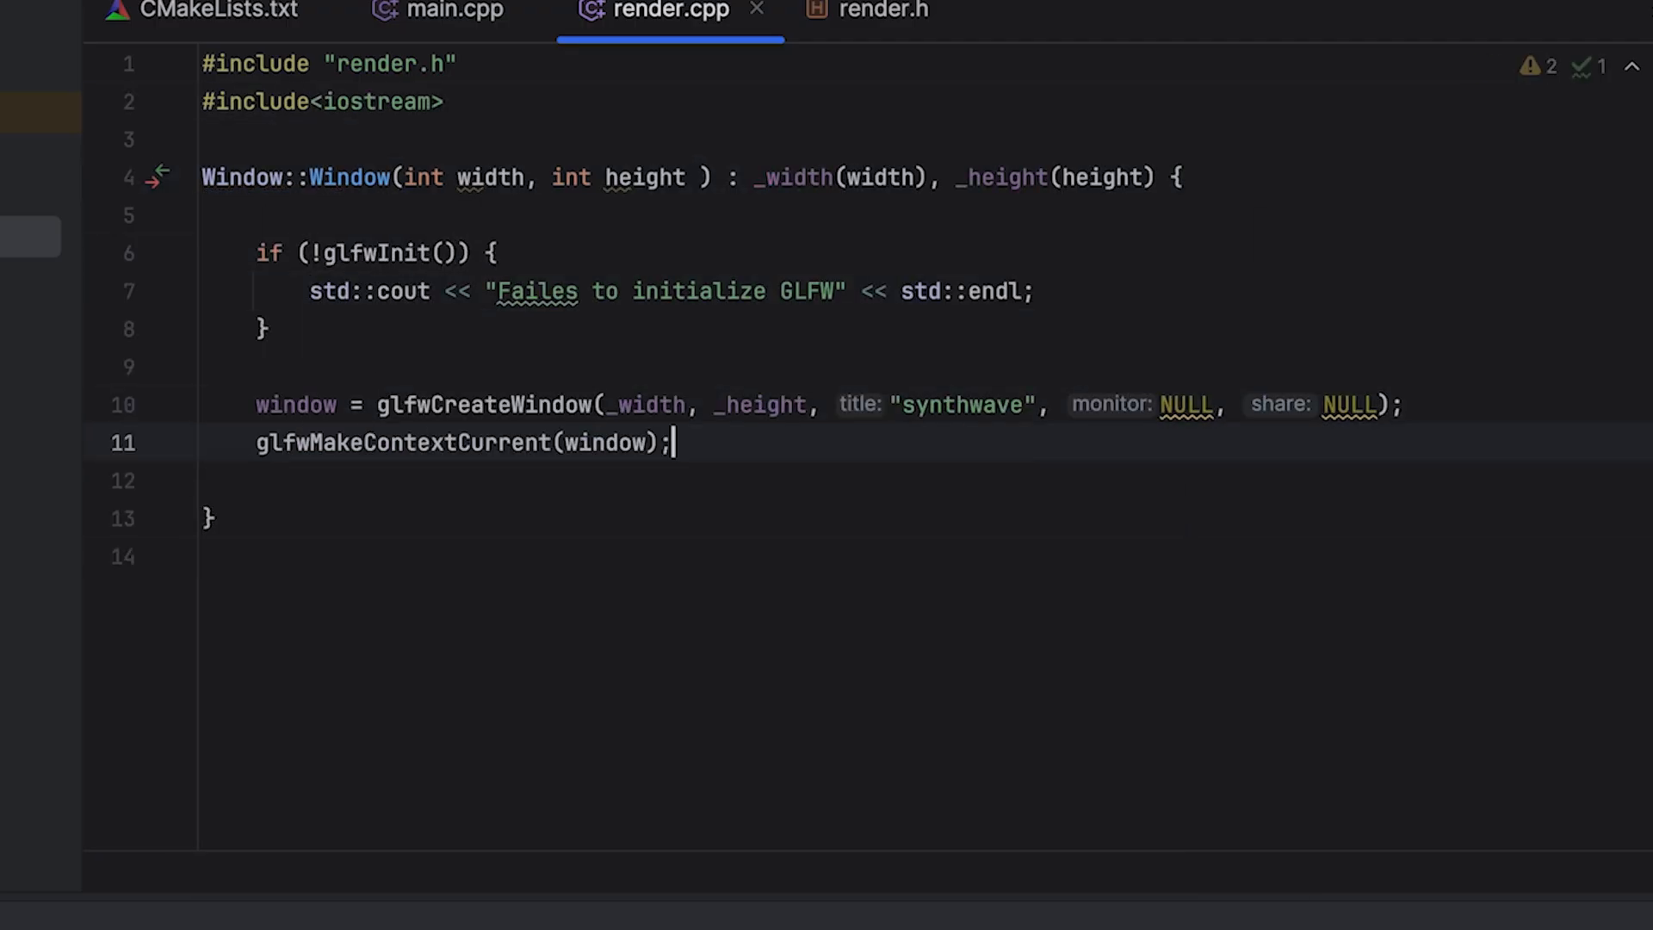
pyautogui.click(455, 11)
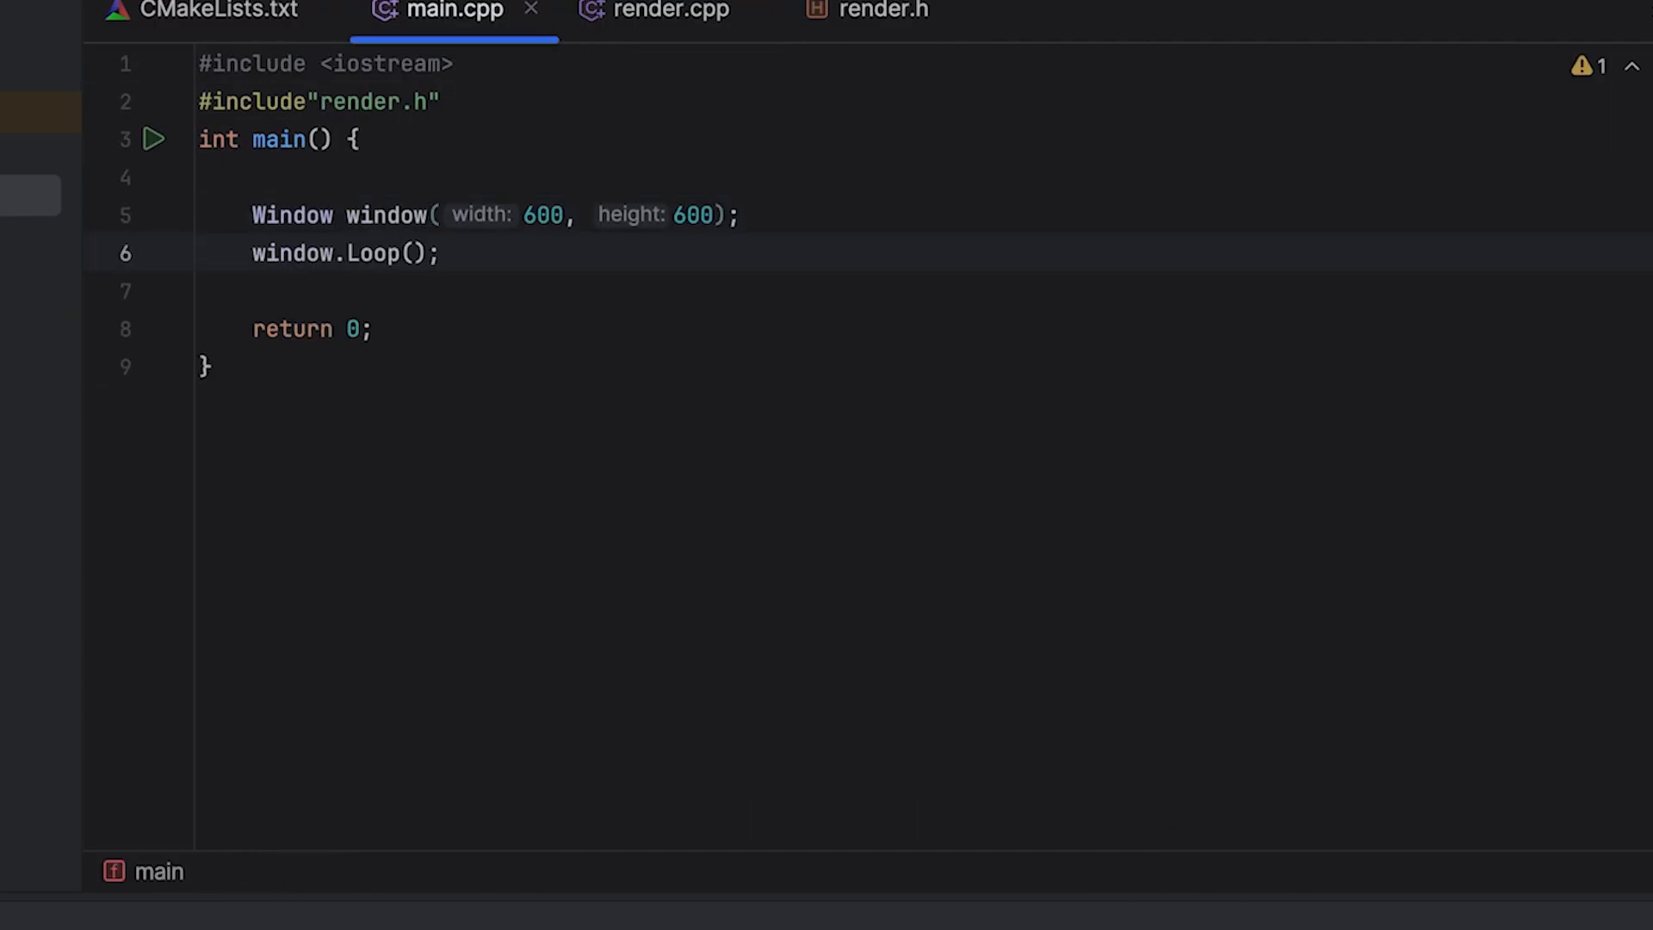
# - Run synthwave and reposition its dark purple 600×600 window
pyautogui.click(154, 138)
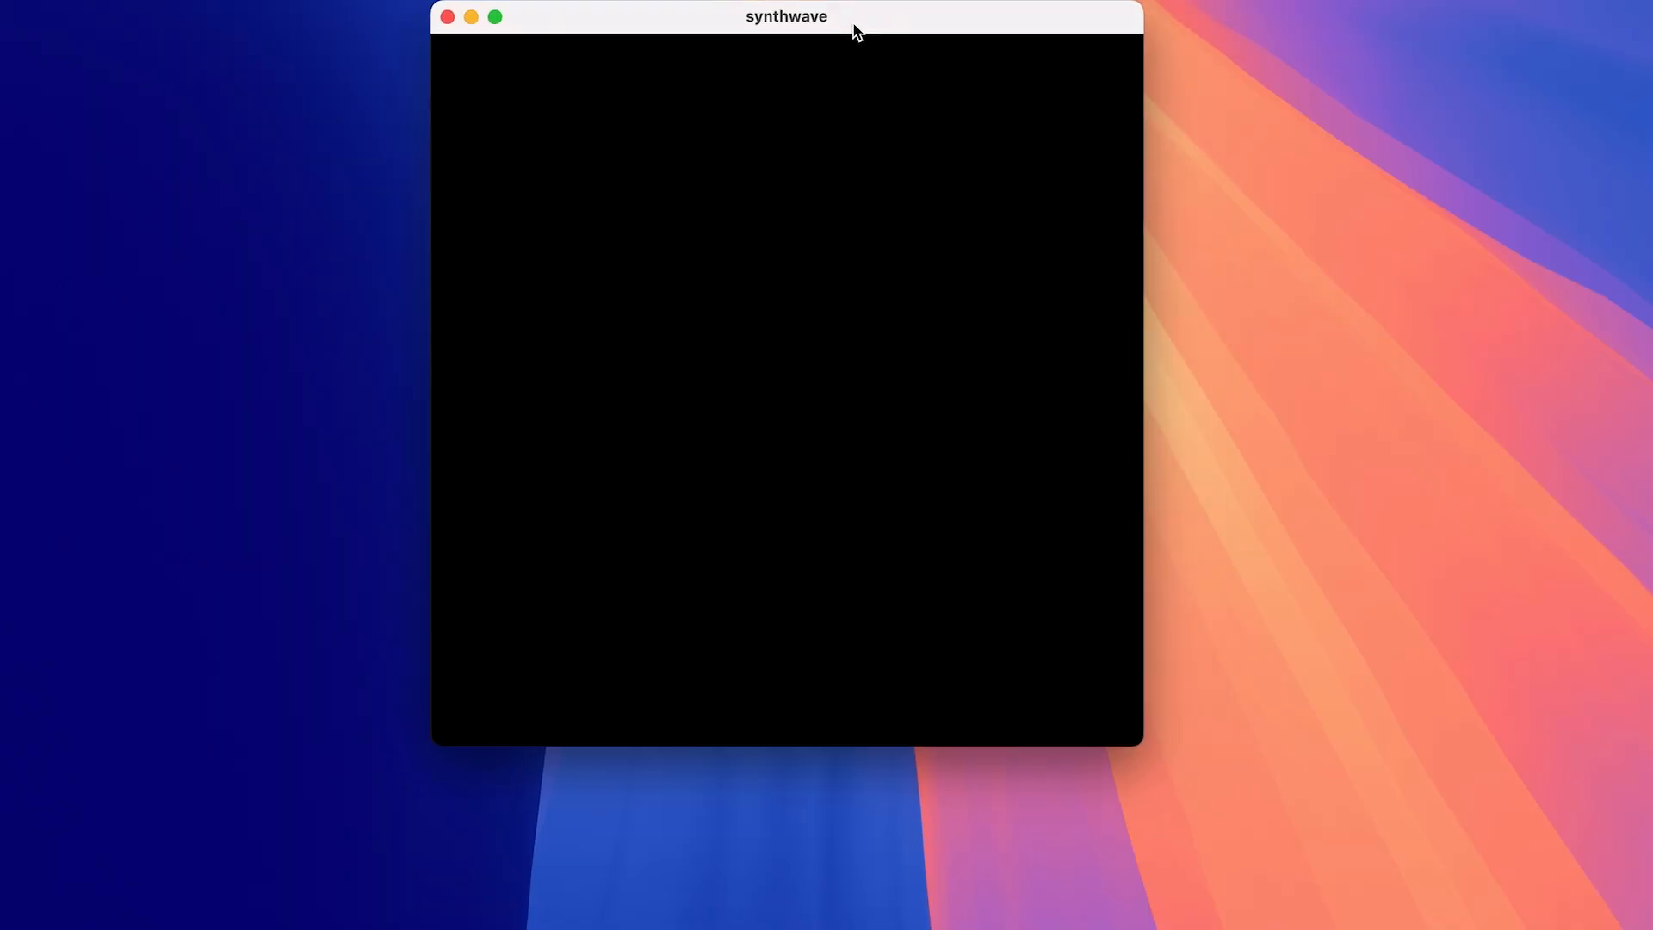
pyautogui.moveTo(854, 29); pyautogui.dragTo(803, 47)
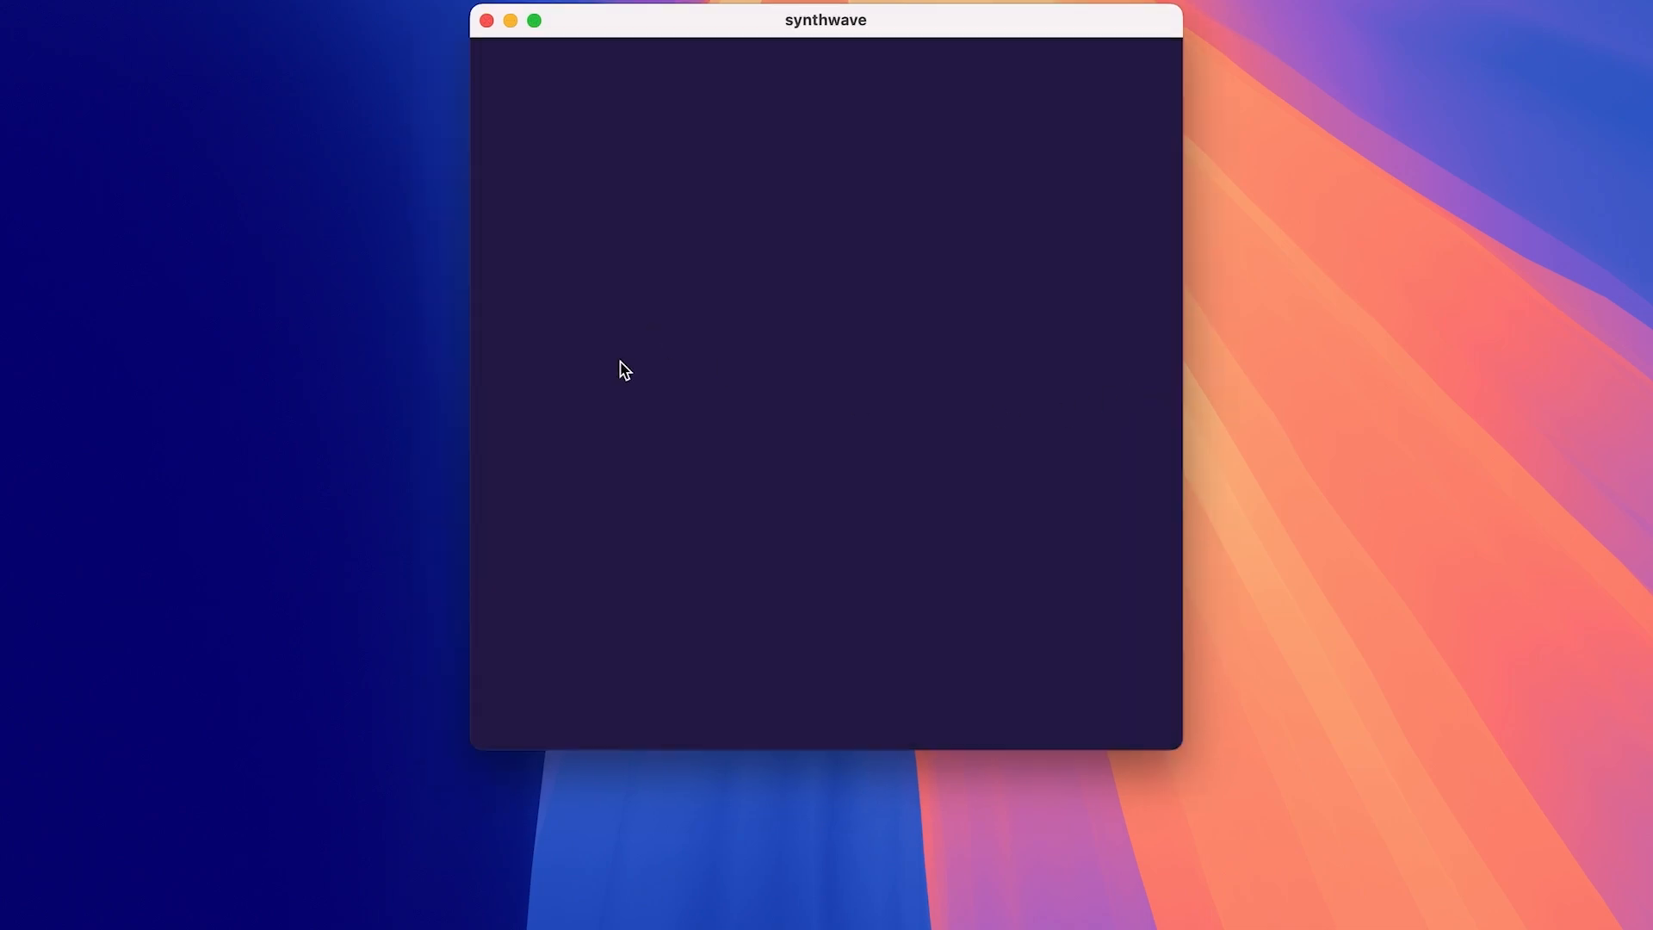
pyautogui.moveTo(826, 19); pyautogui.dragTo(730, 28)
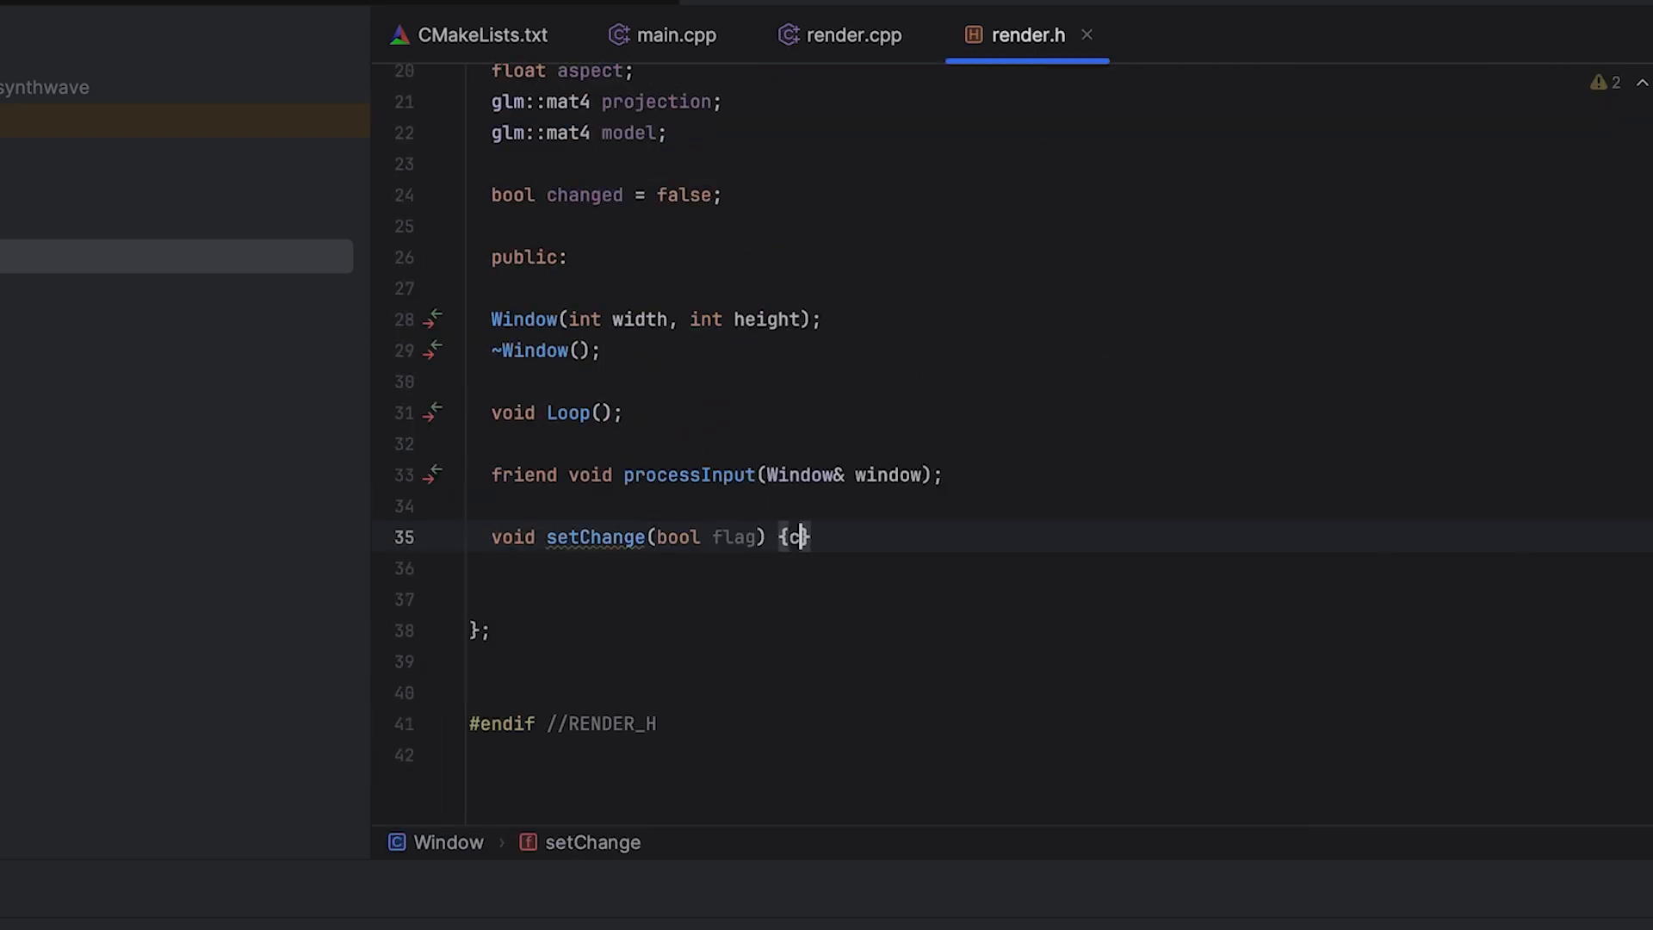
# - Add aspect, projection and model matrices, changed flag, processInput friend and setChange to Window
pyautogui.click(852, 35)
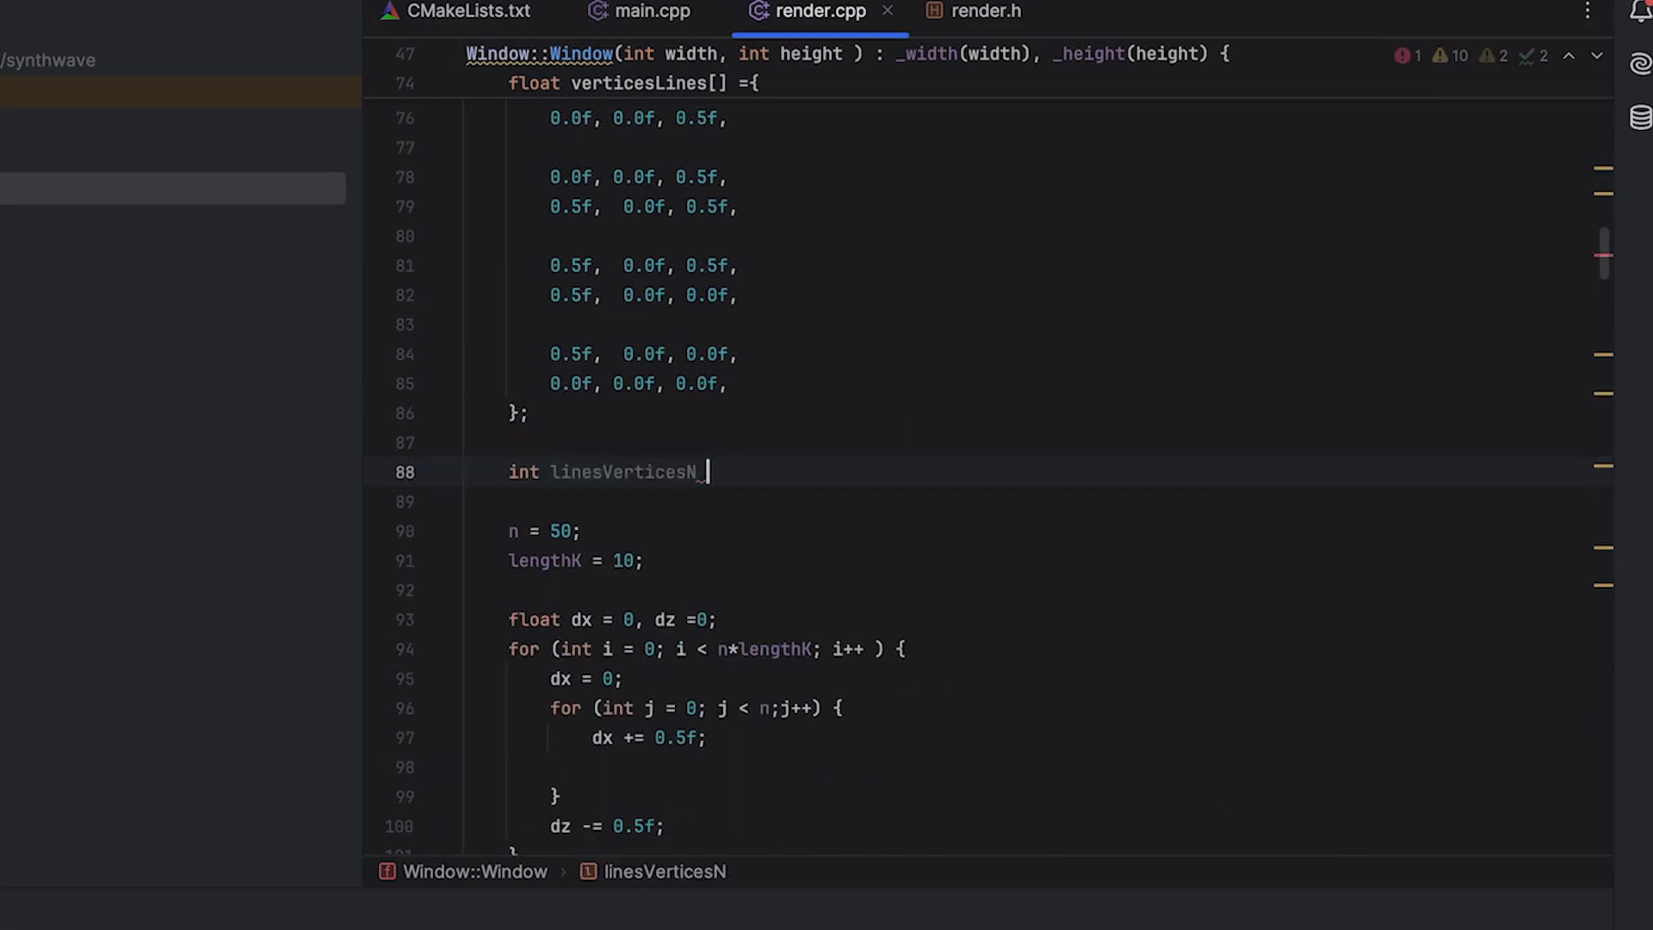
# - View the magenta perspective grid plane under the dark purple sky
pyautogui.scroll(-3)
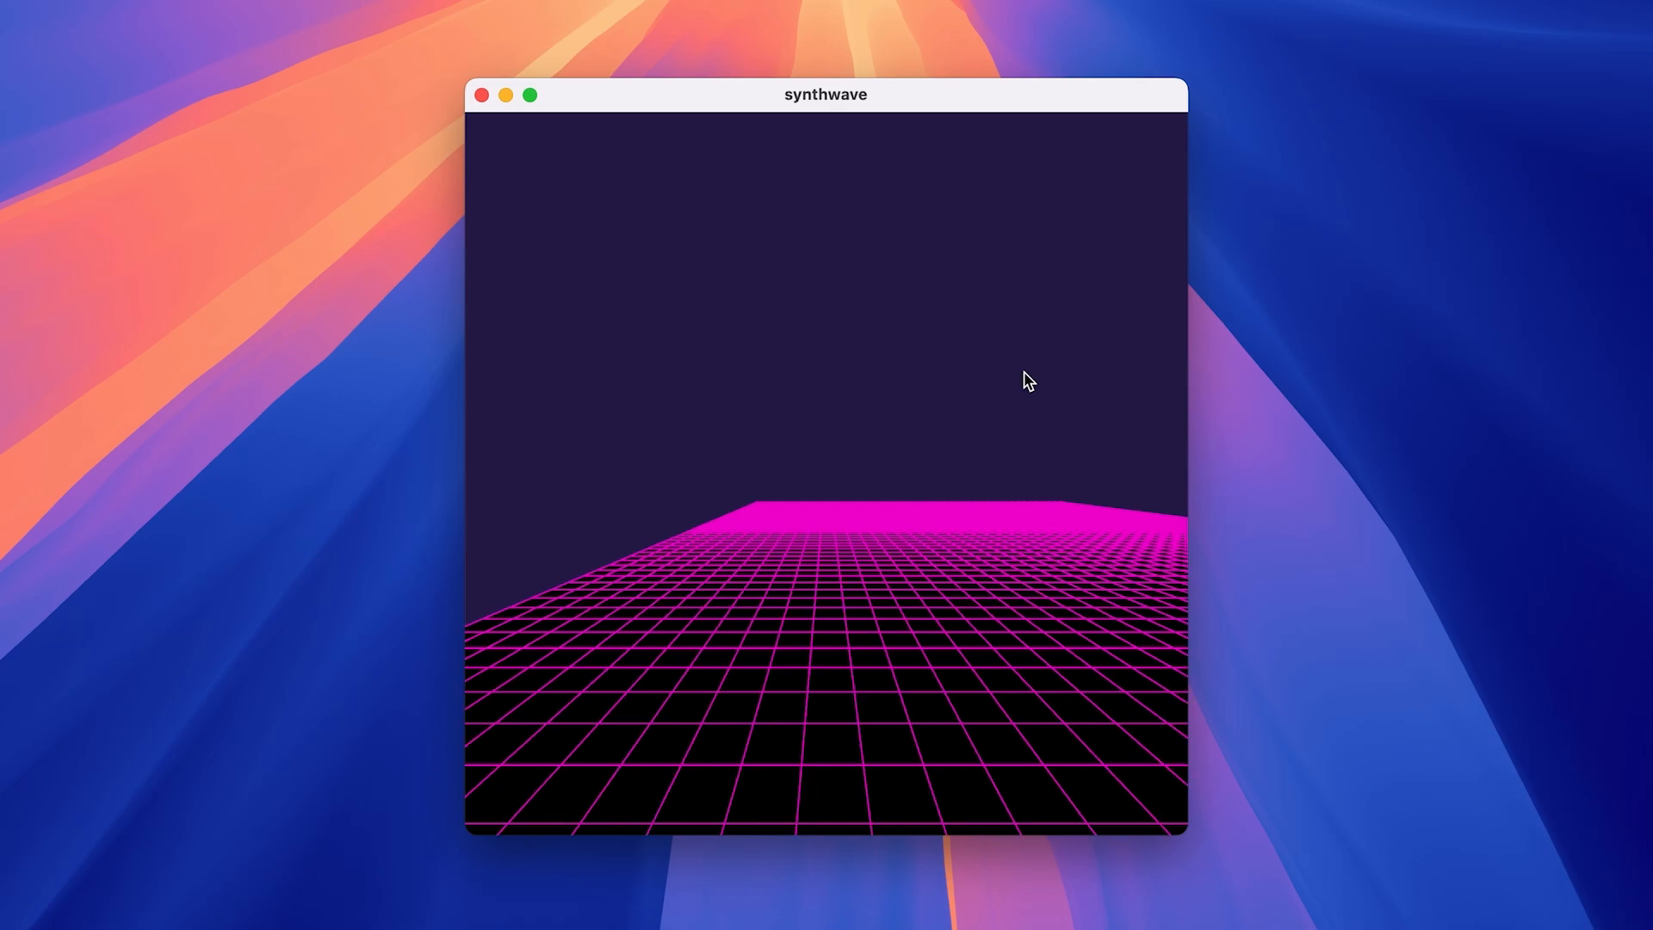
pyautogui.moveTo(1424, 414)
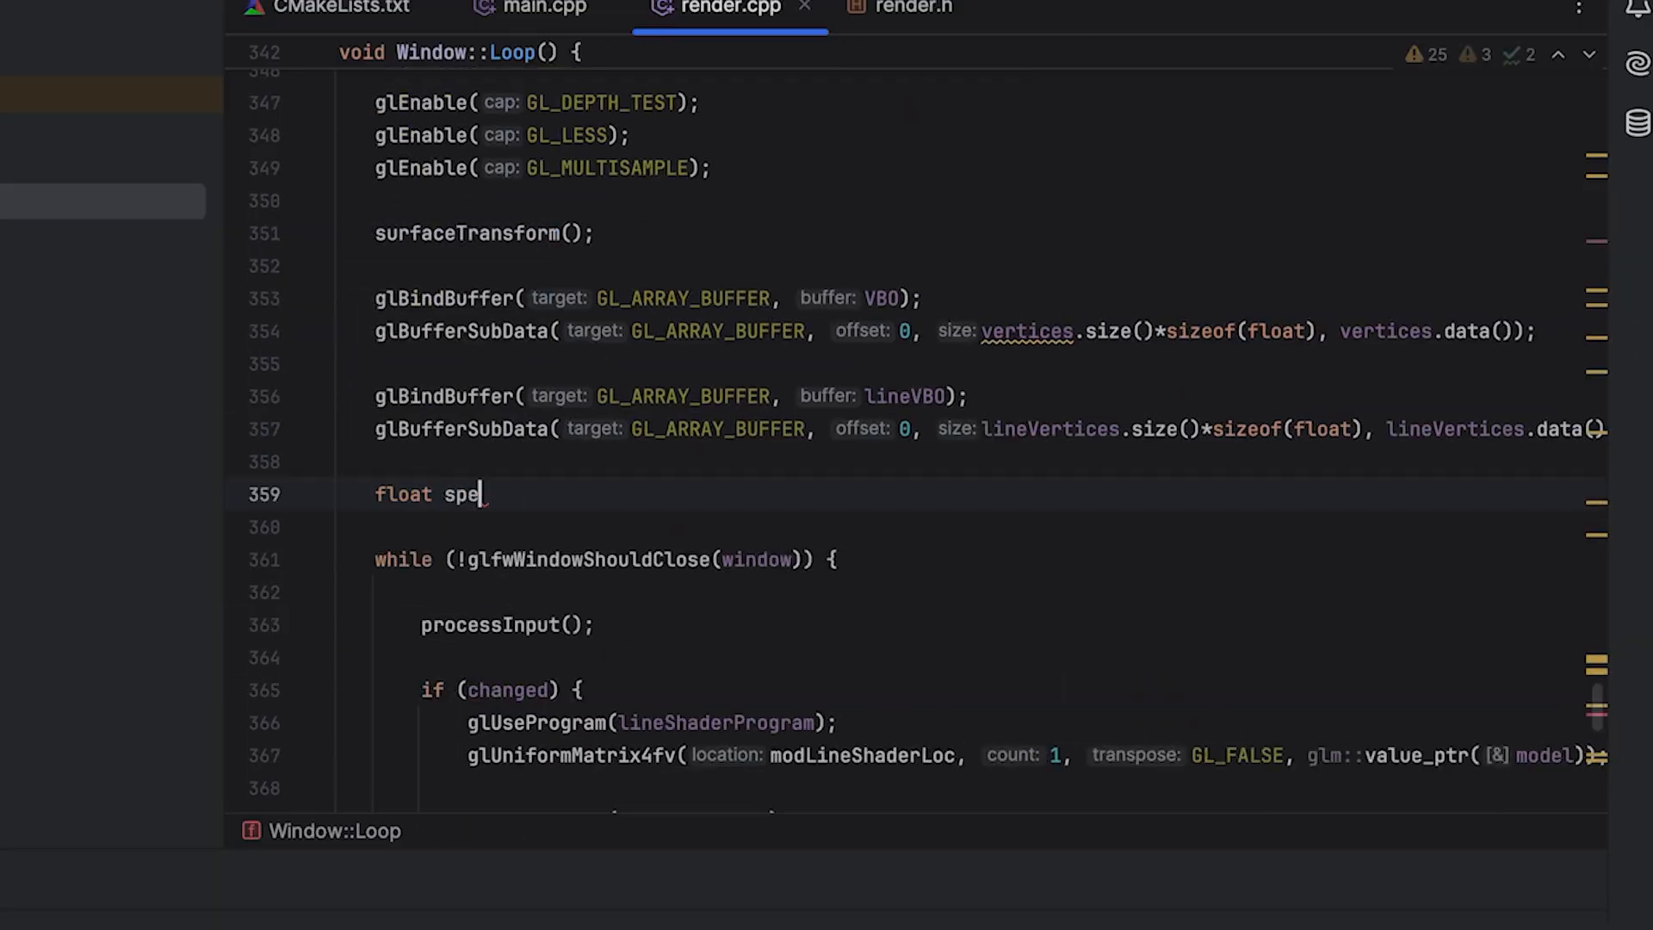
pyautogui.write('ed = 0.1f;')
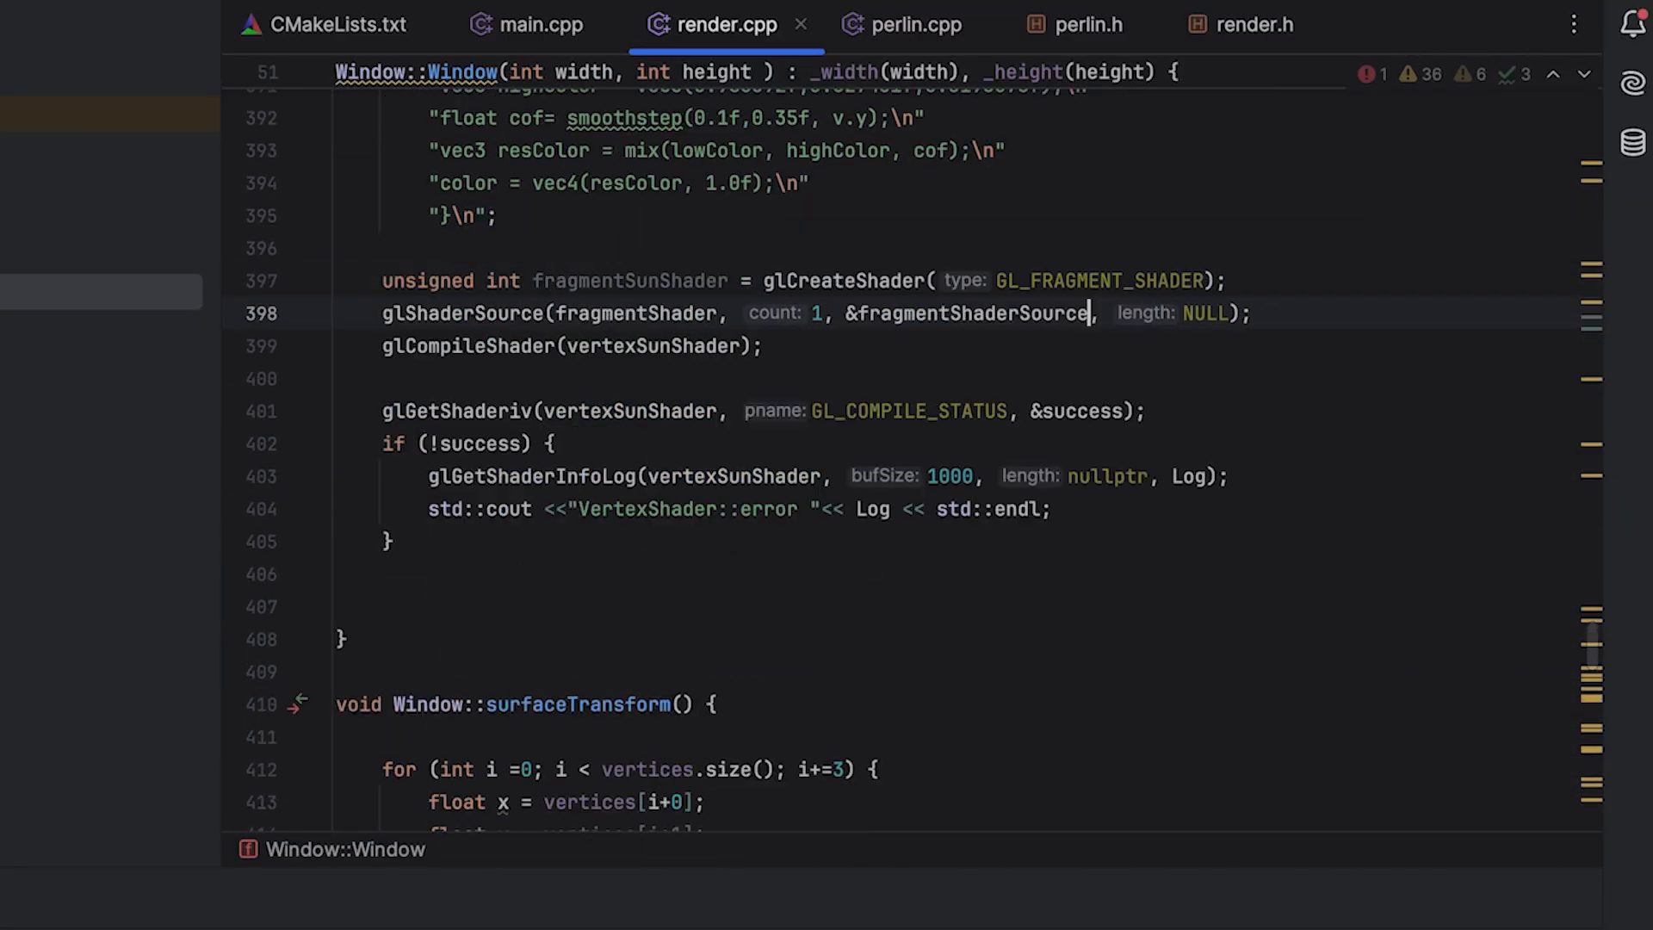
# - Write the smoothstep sun shader and draw the VAO triangles before the grid lines
pyautogui.scroll(-3)
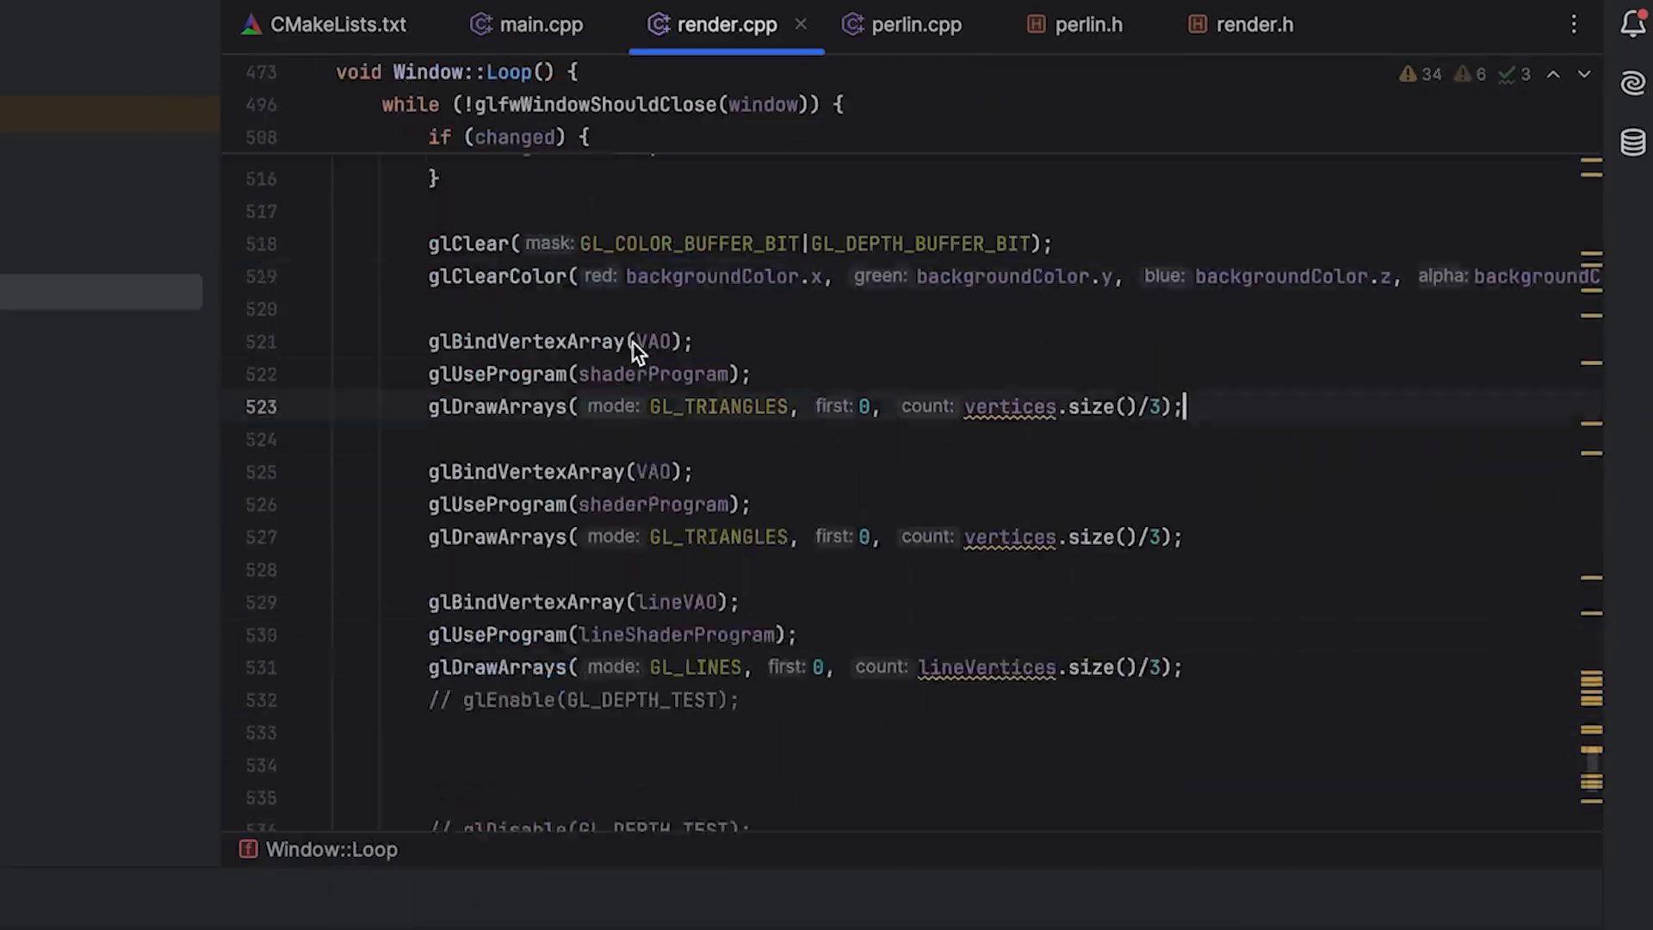